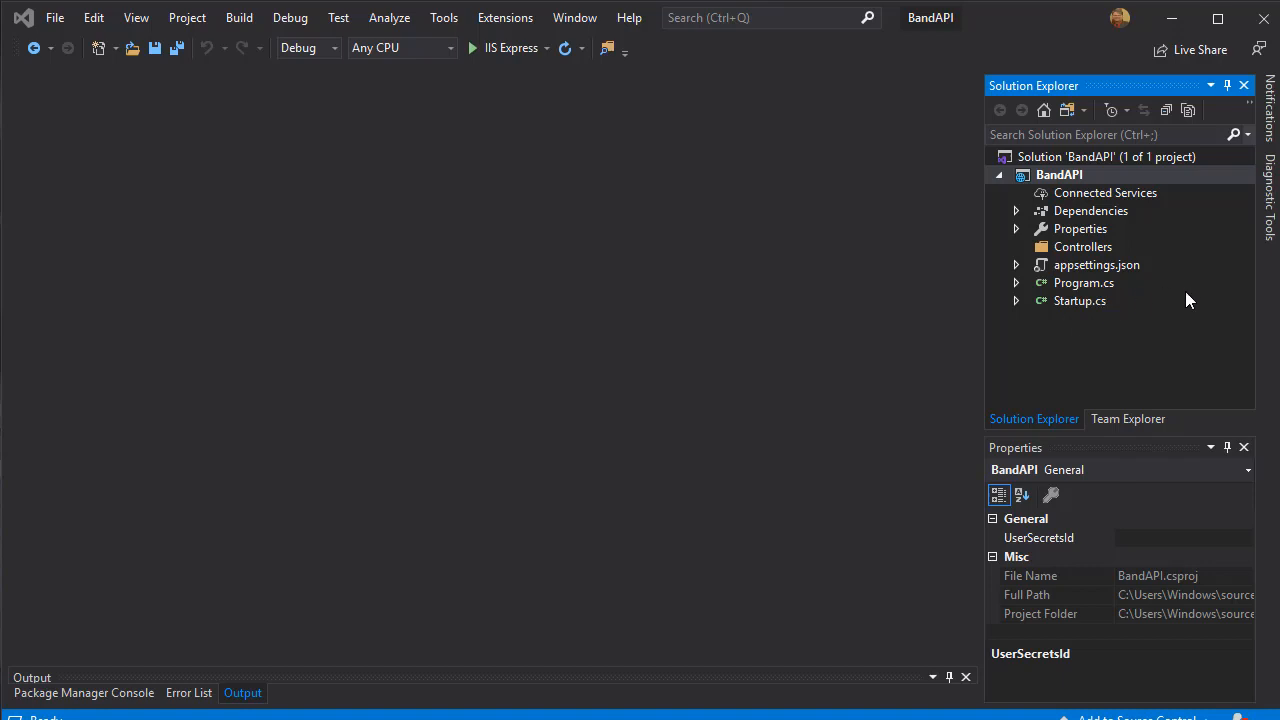
mouse_move(1173, 243)
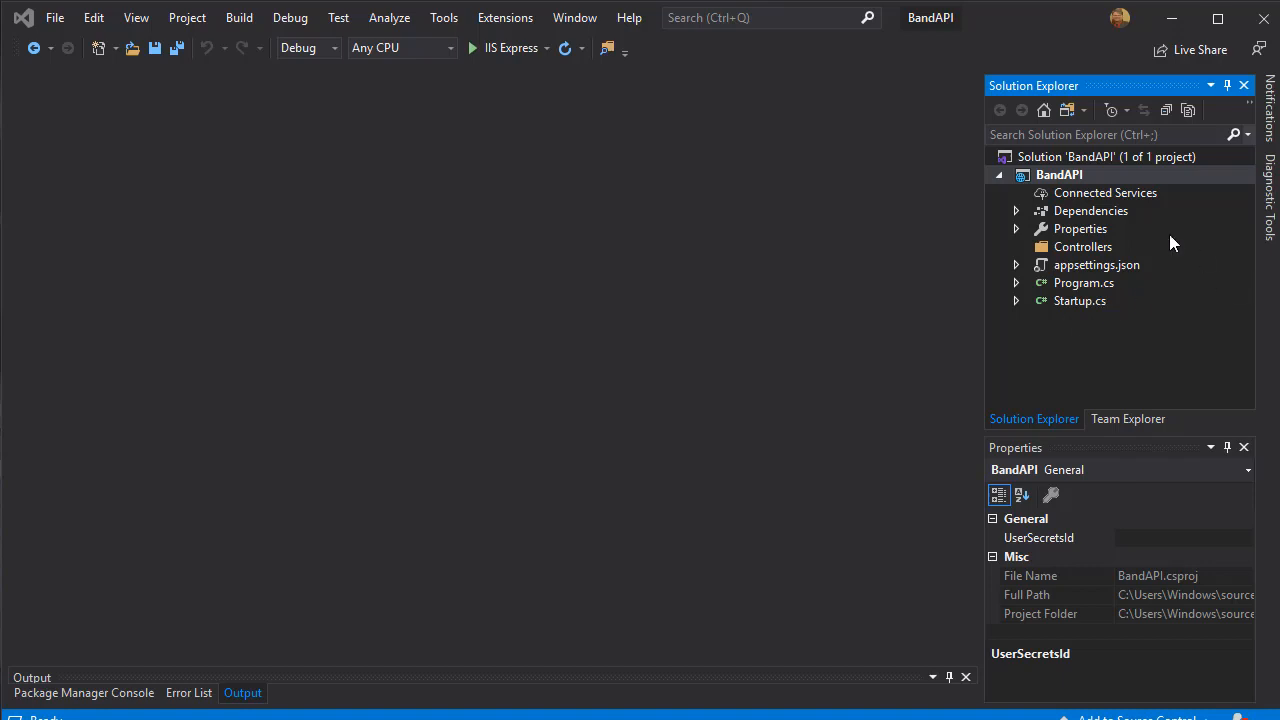
Open Manage NuGet Packages from the BandAPI Dependencies context menu.
right_click(1090, 210)
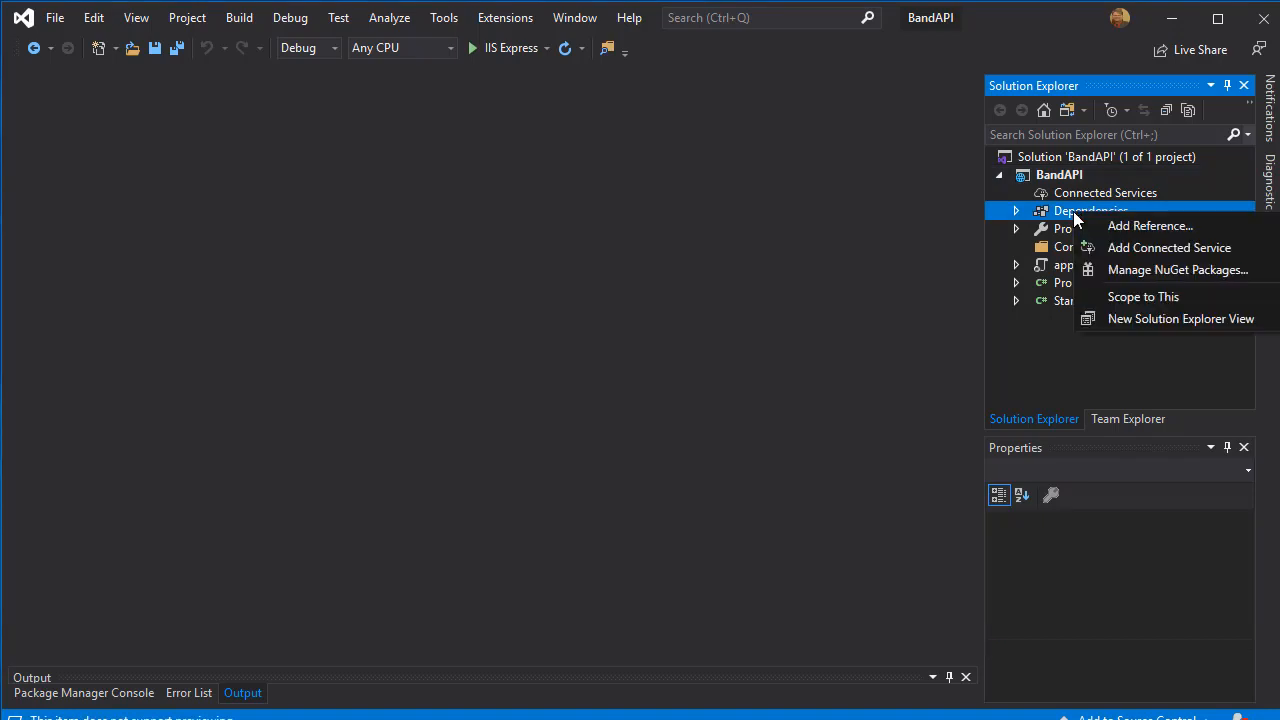
mouse_move(1118, 280)
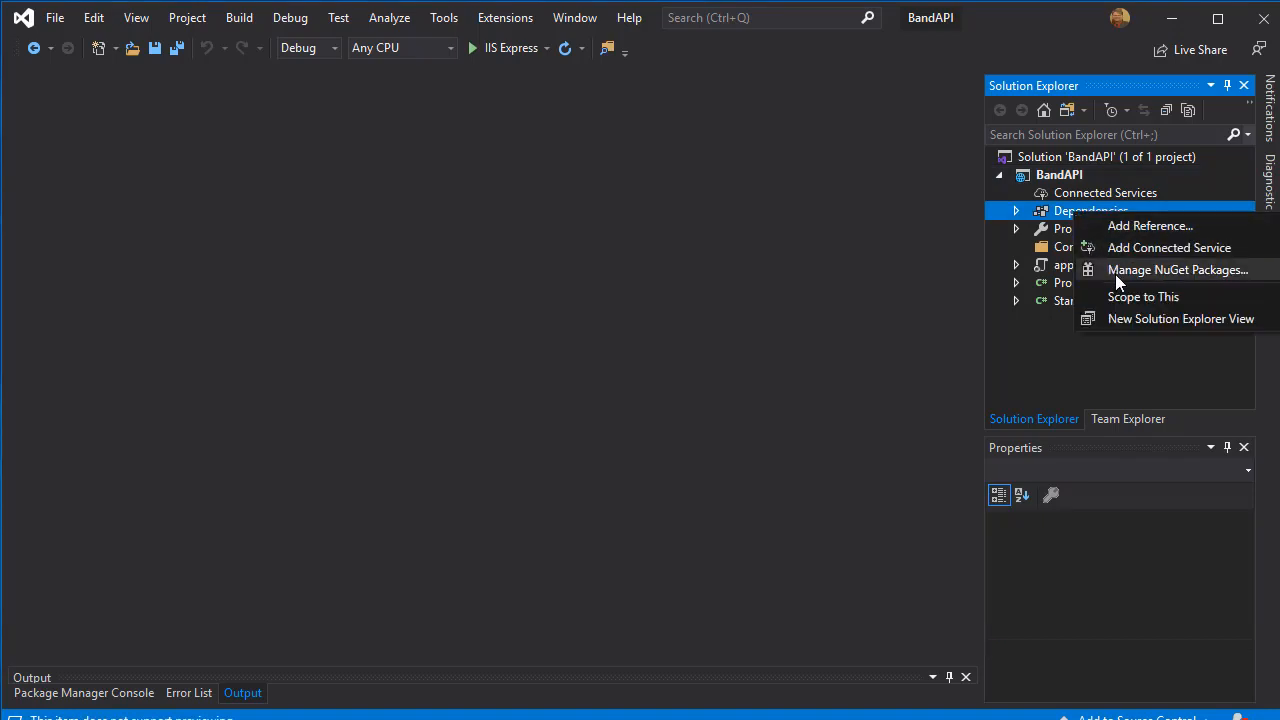
click(950, 303)
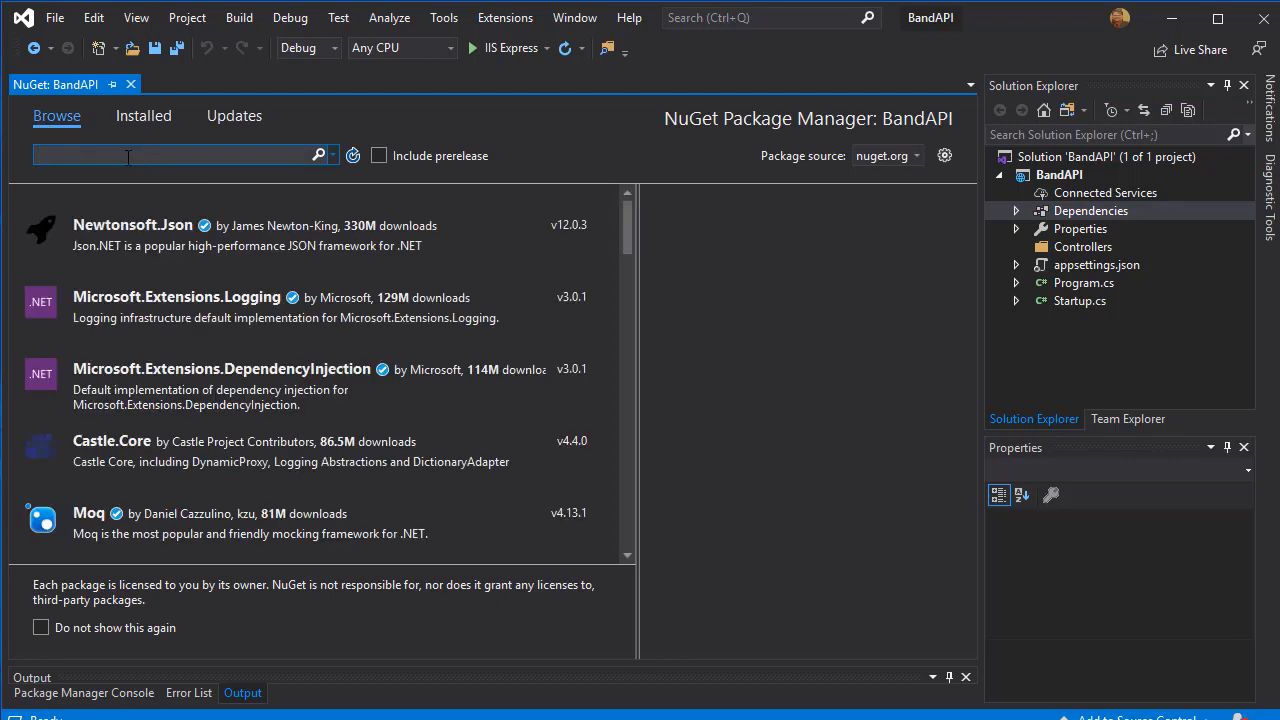
Search for Microsoft.EntityFrameworkCore and install version 3.0.1.
text(Miscrosoft.EntityFrameworkCore)
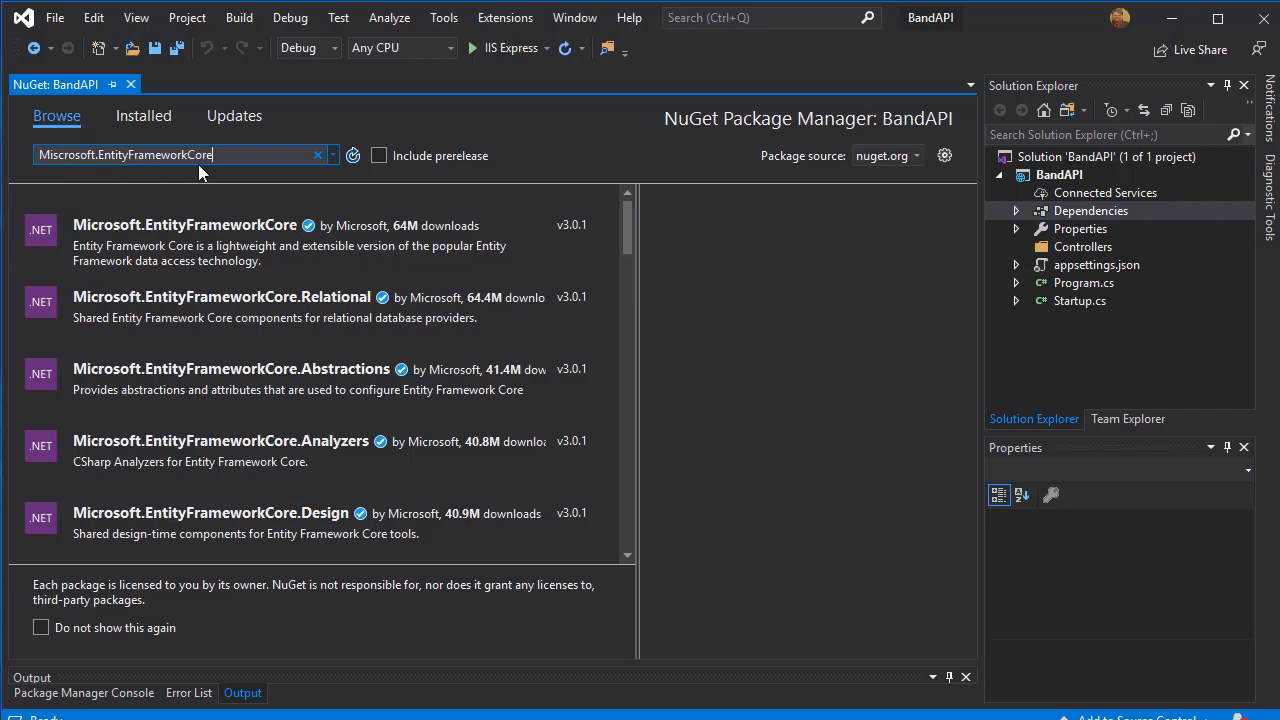
click(185, 240)
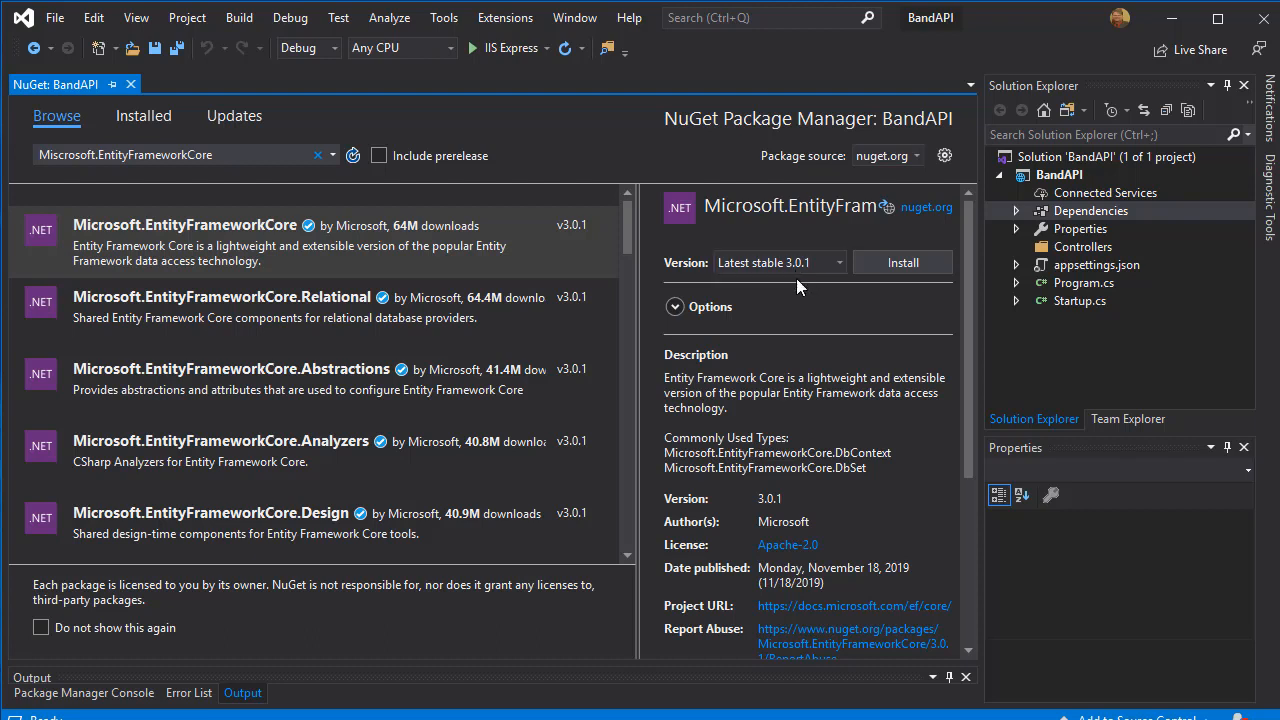
mouse_move(800, 305)
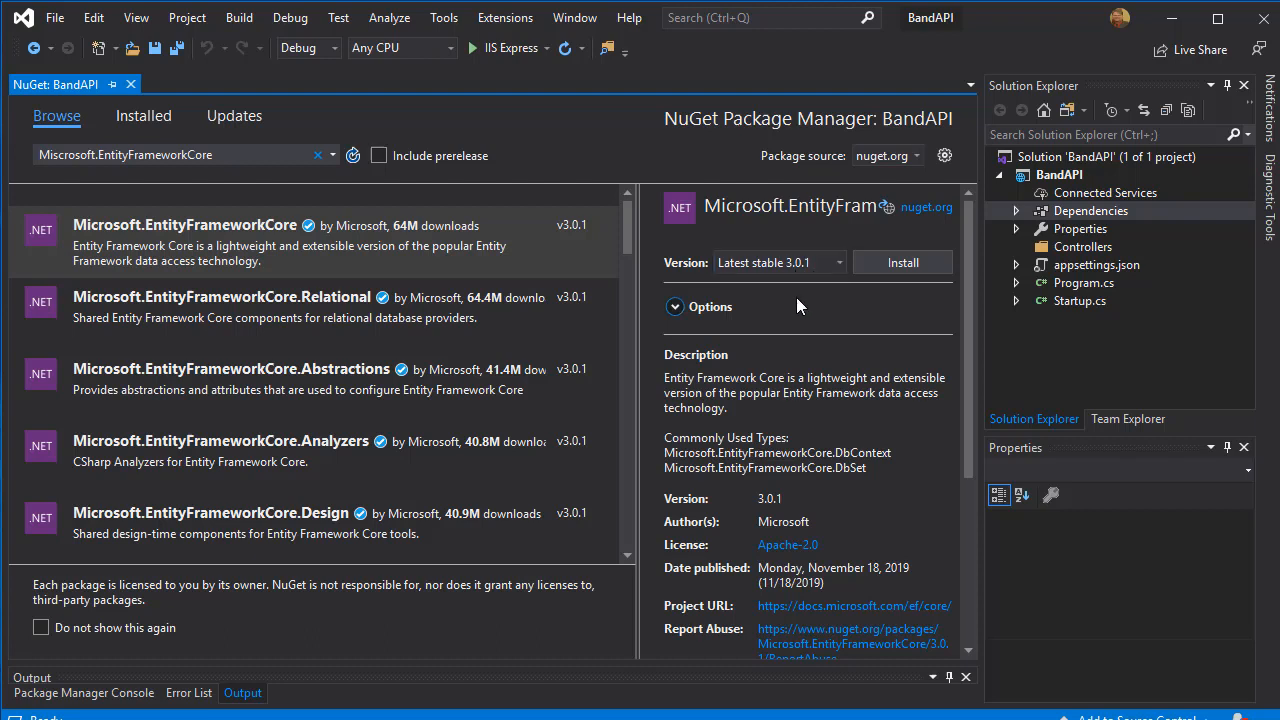
mouse_move(705, 280)
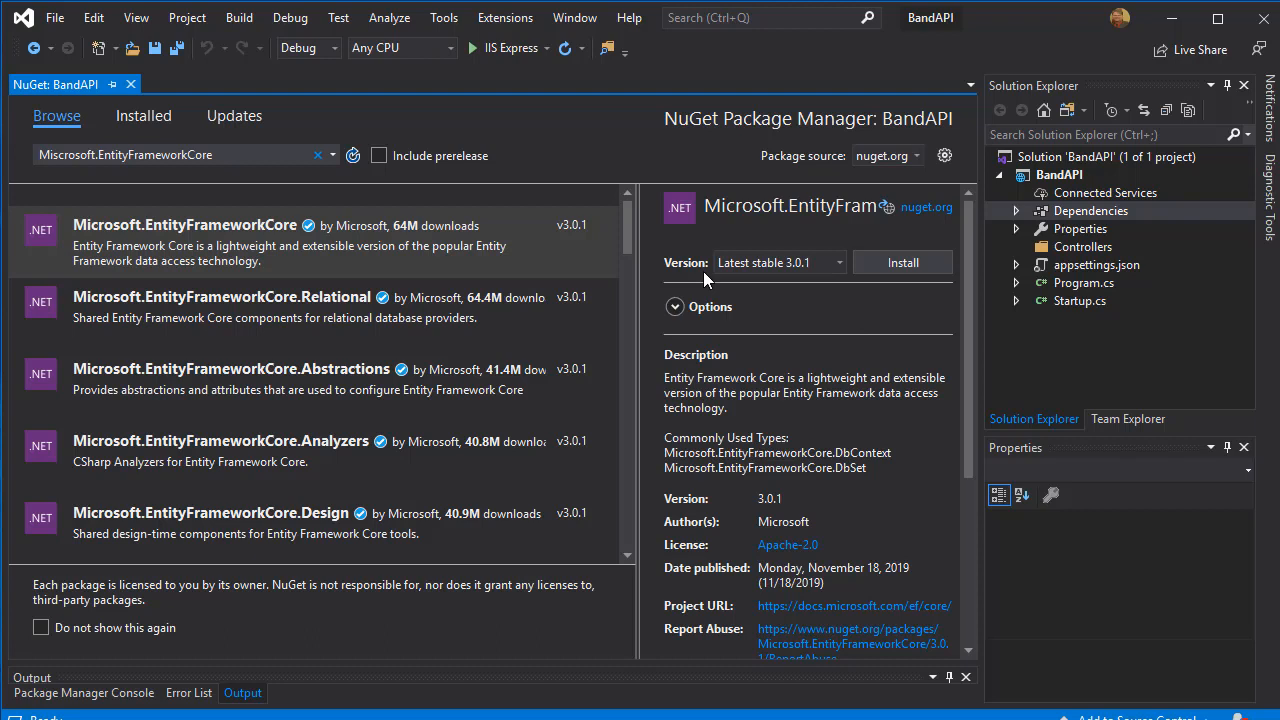
mouse_move(835, 285)
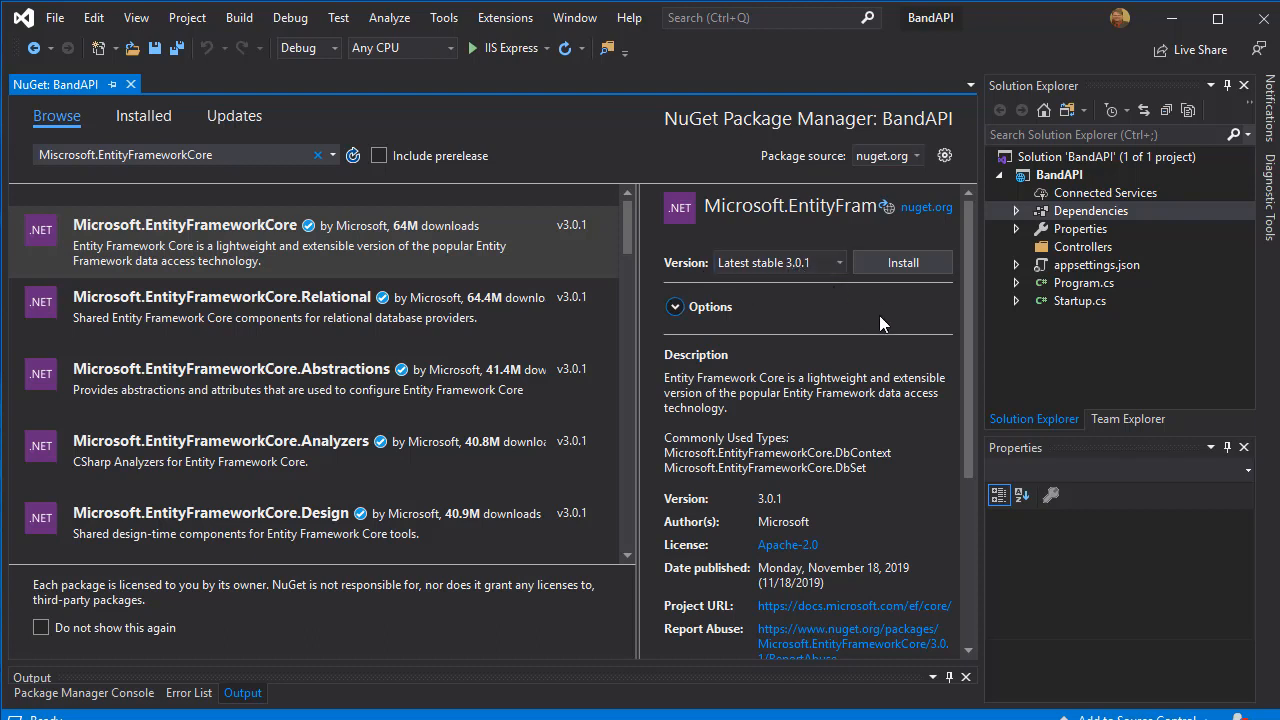
mouse_move(888, 300)
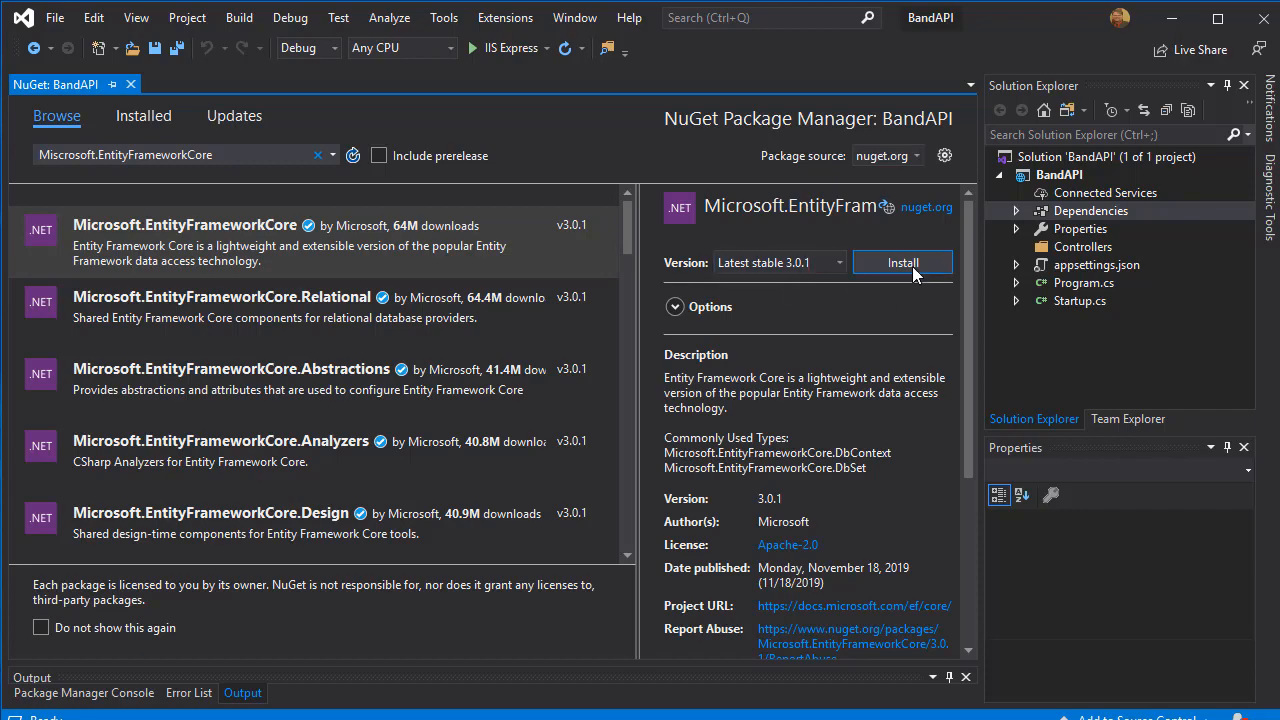
click(901, 262)
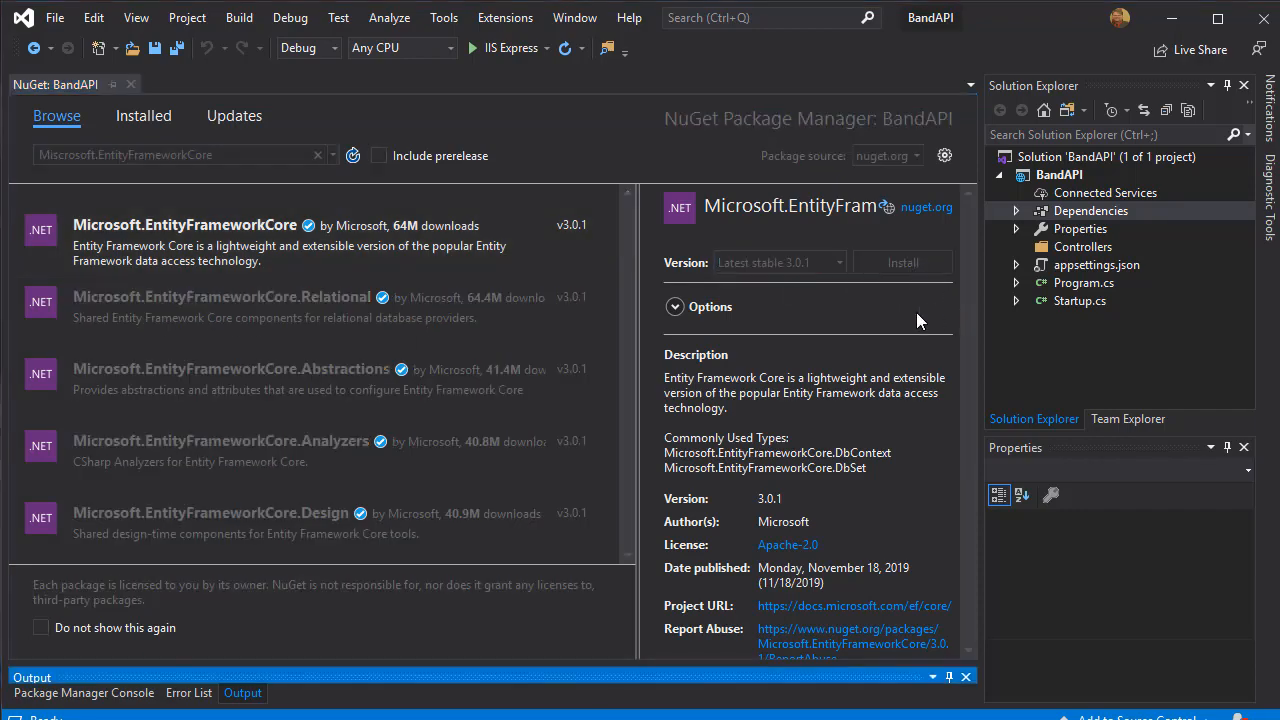
click(901, 262)
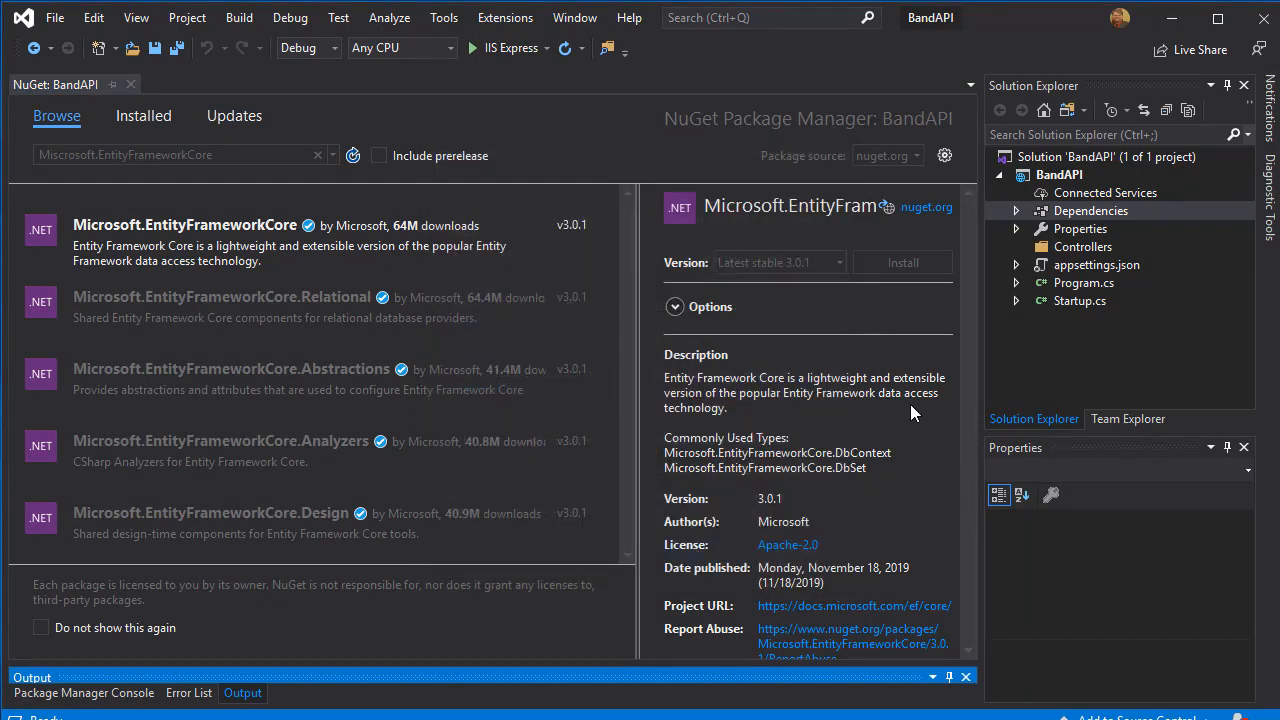
click(902, 262)
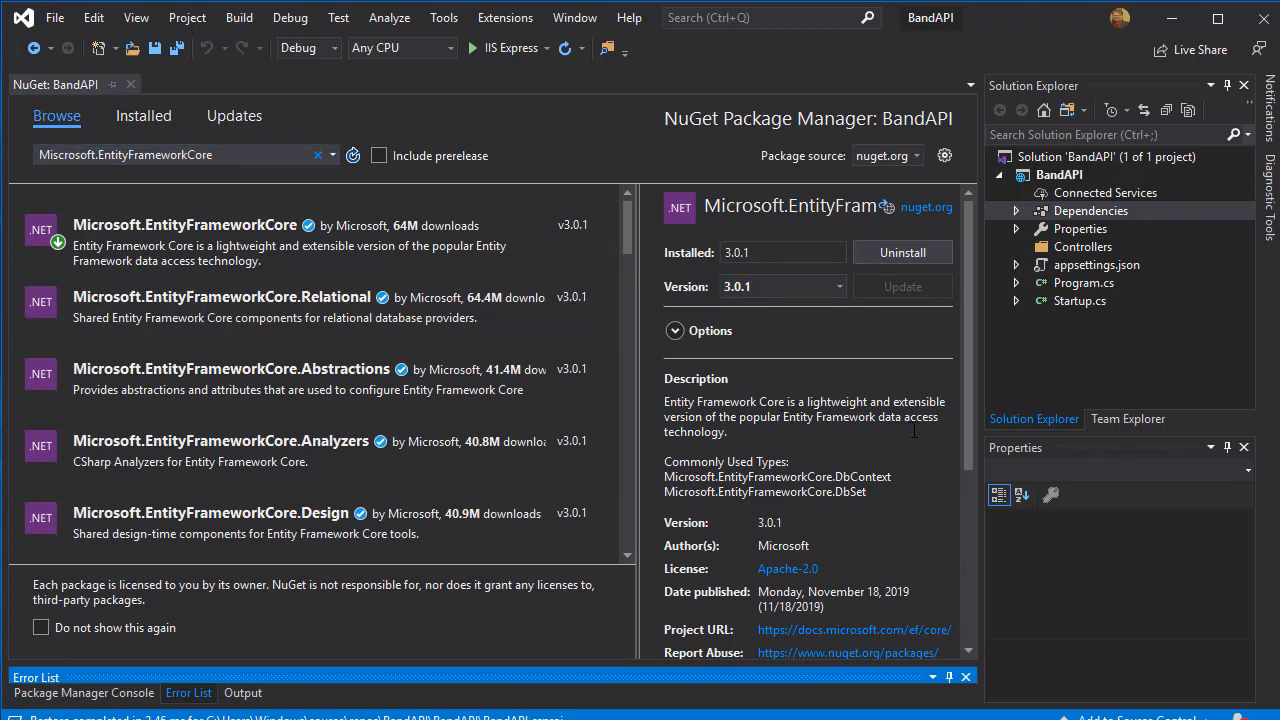
mouse_move(900, 460)
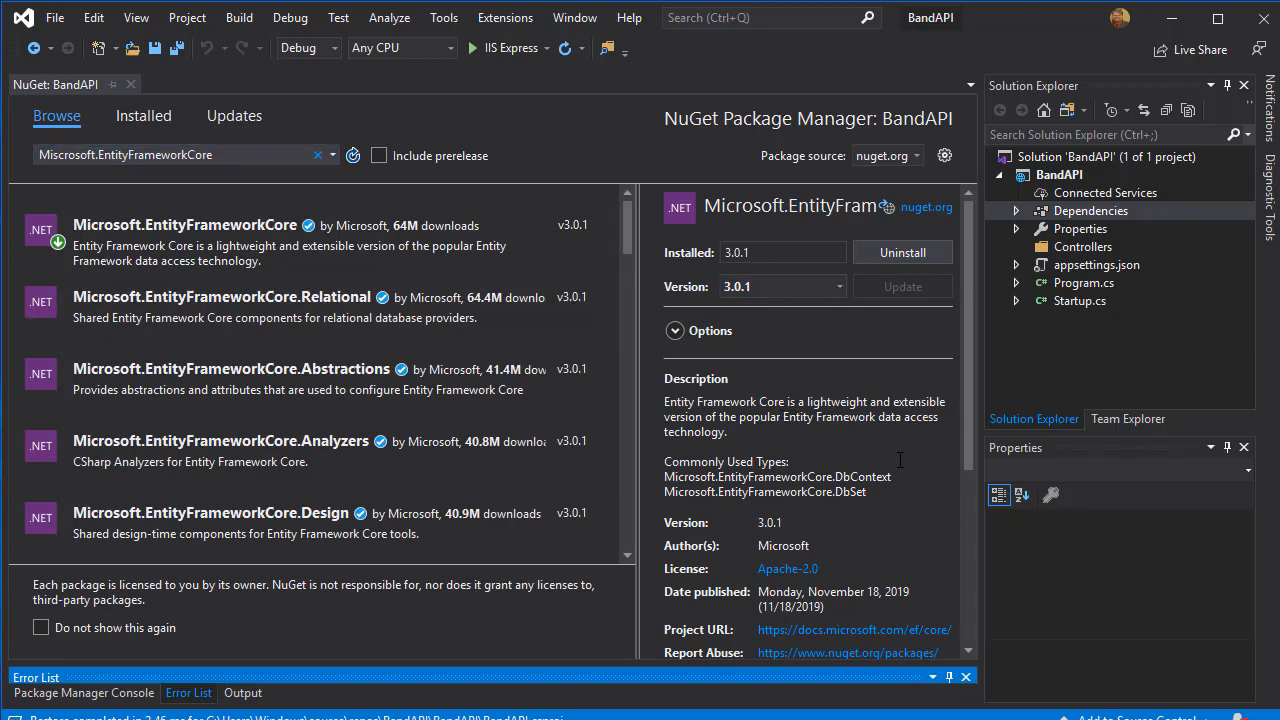
click(180, 155)
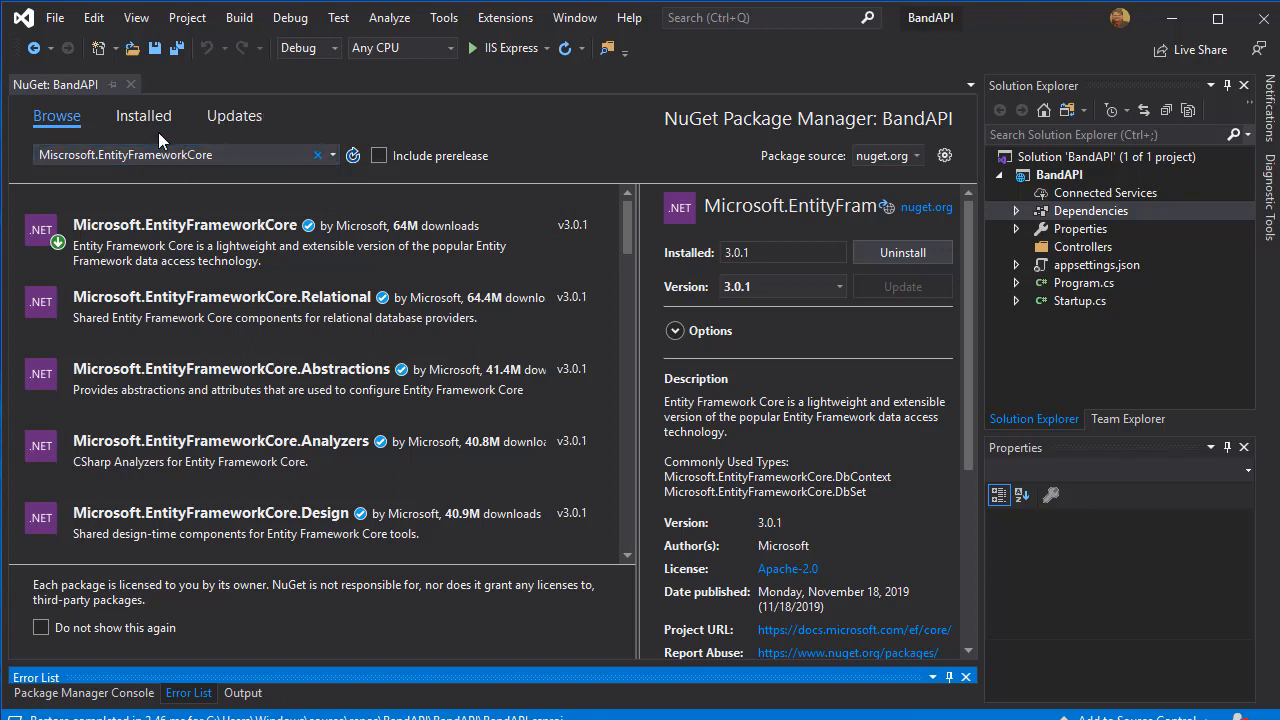
Search Microsoft.EntityFrameworkCore.SqlServer and install version 3.0.1.
click(180, 155)
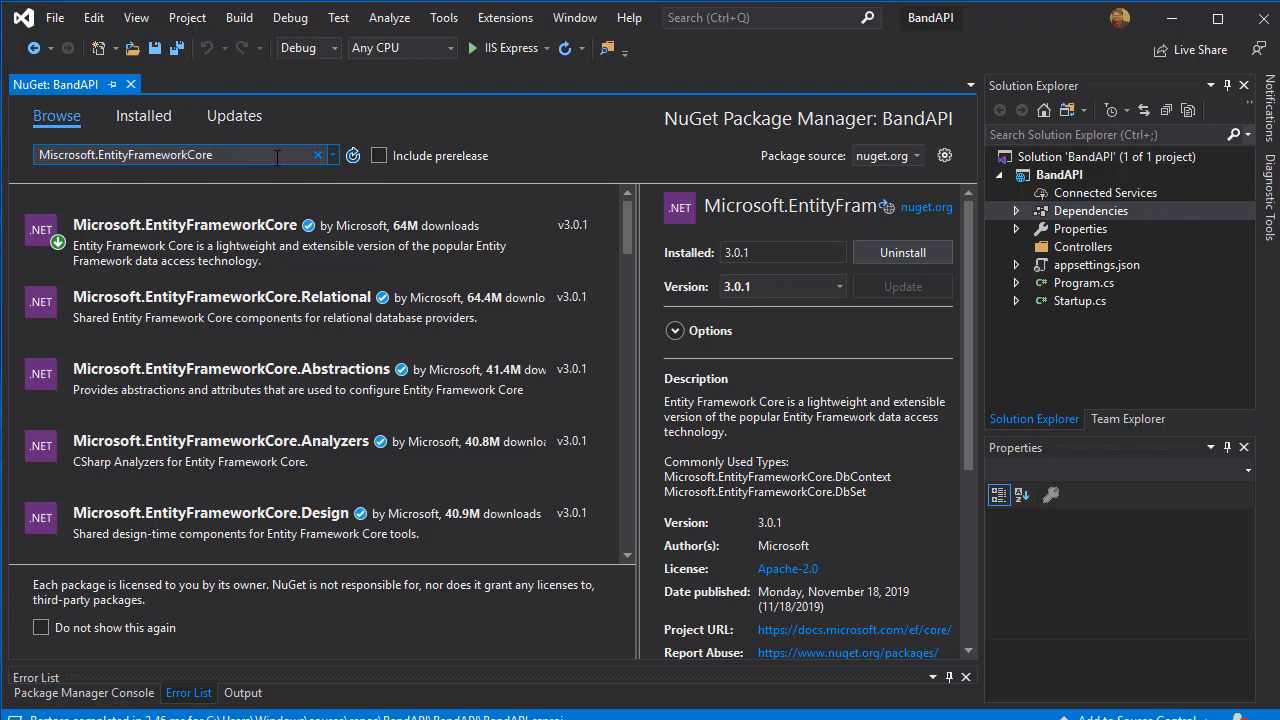
text(.)
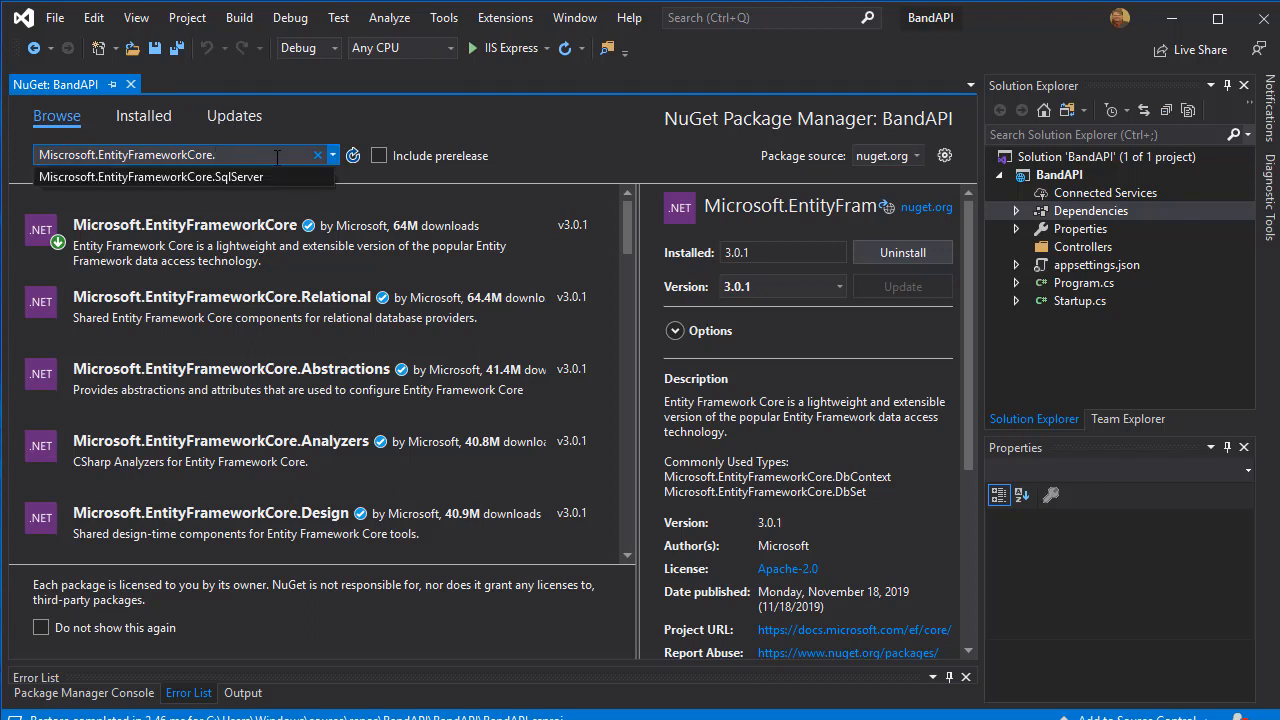
text(SqlServer)
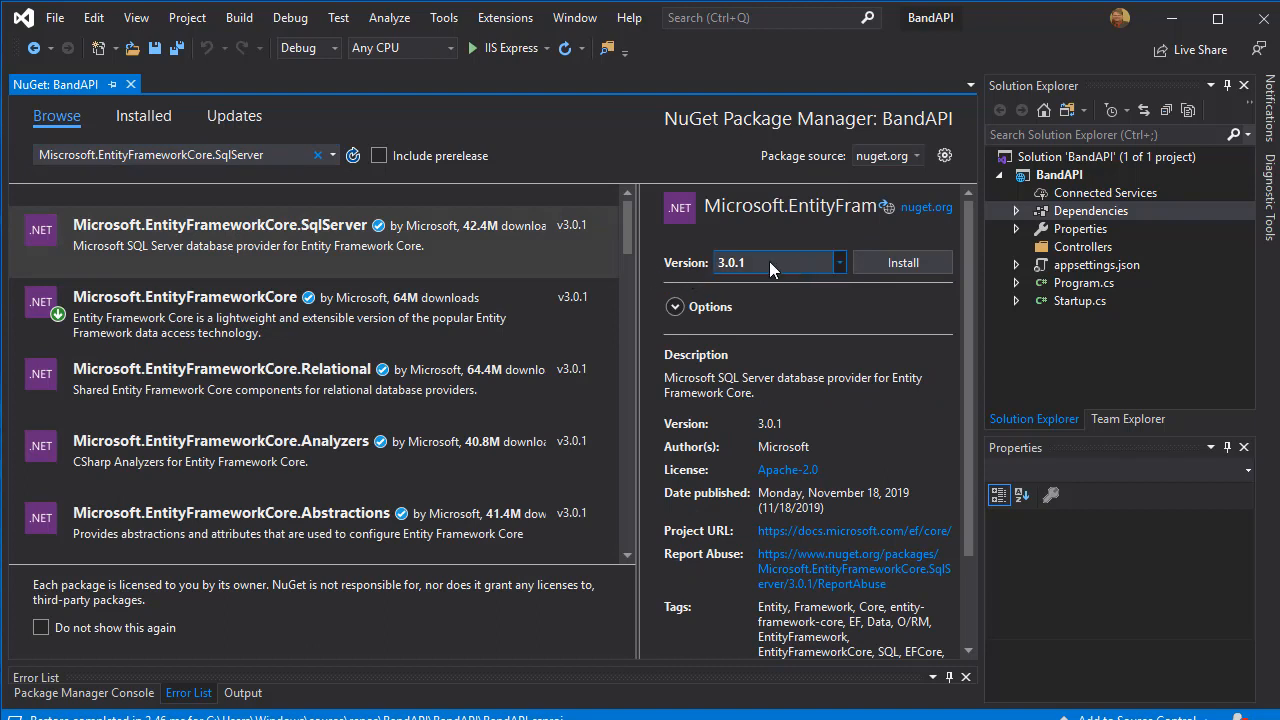
mouse_move(770, 272)
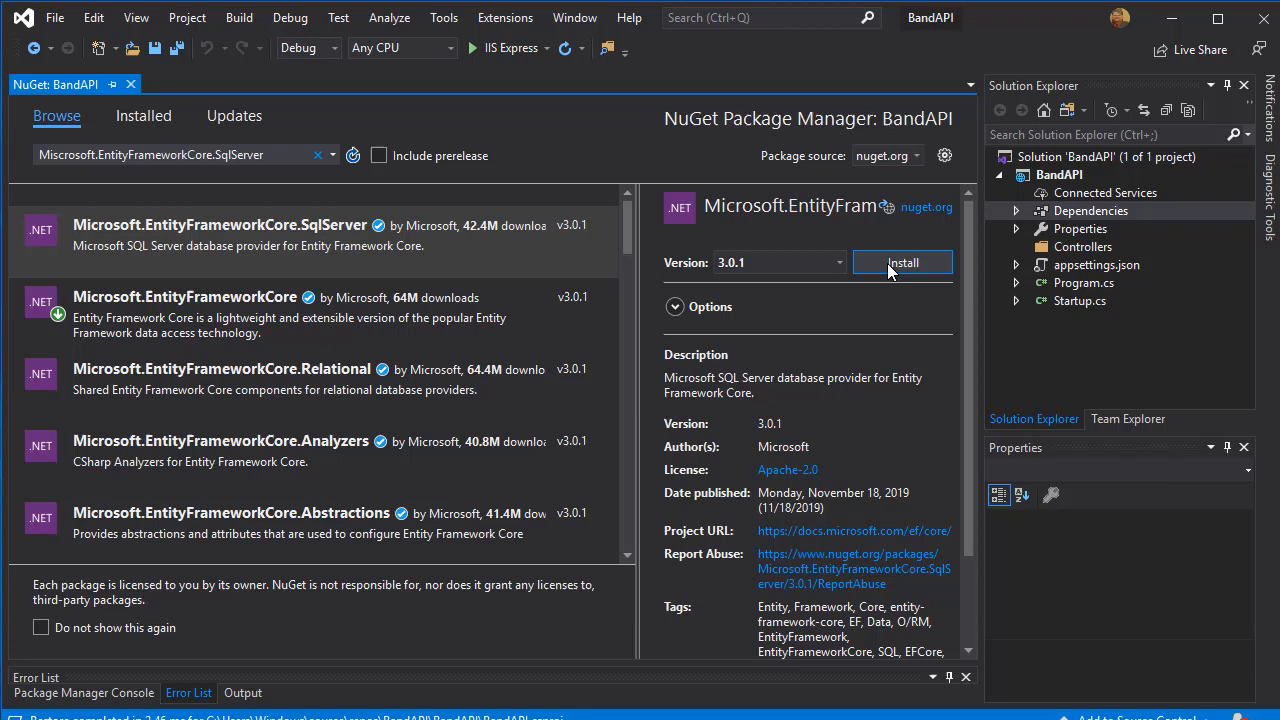
click(901, 262)
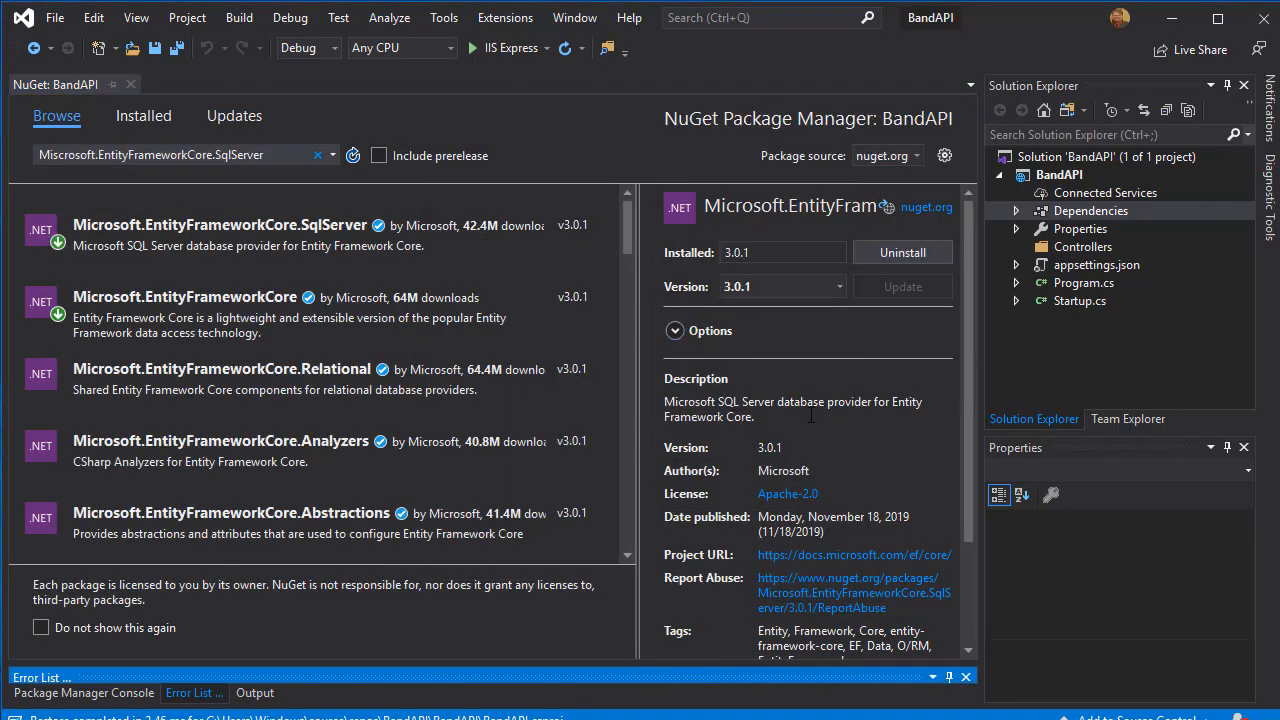
click(180, 155)
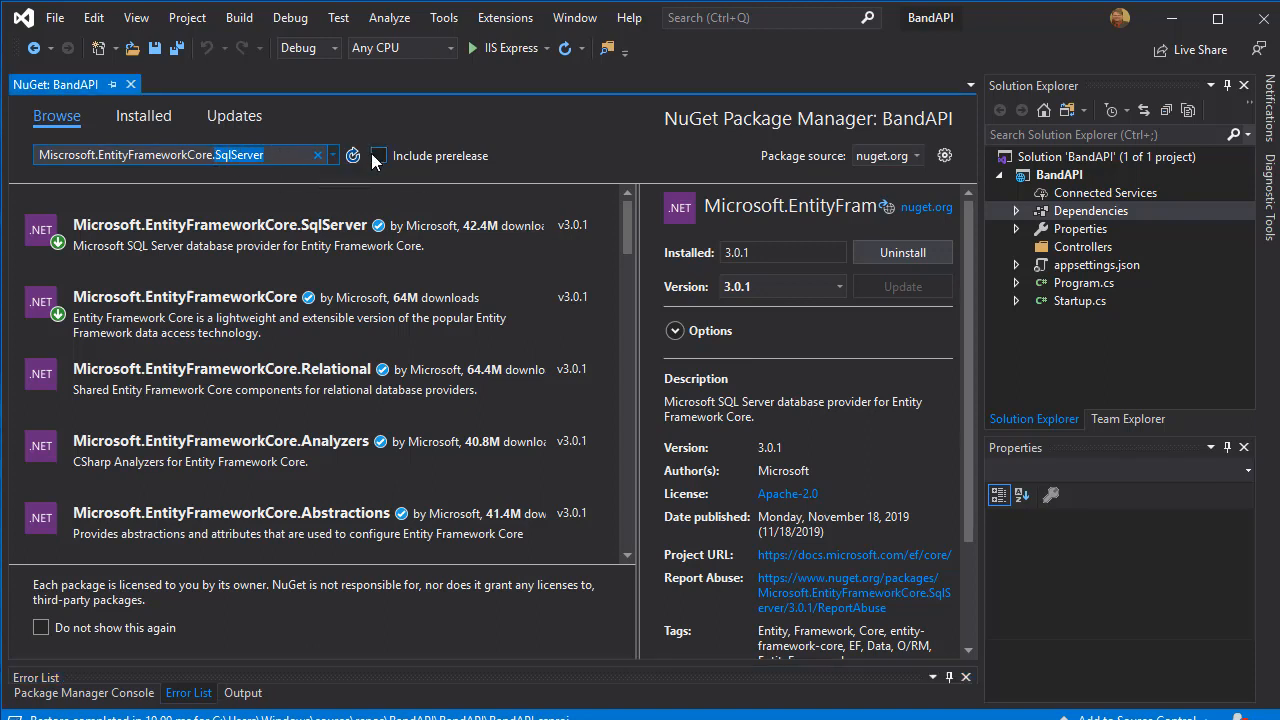
Install Microsoft.EntityFrameworkCore.Tools 3.0.1, approving the changes and accepting the licenses.
text(Tools)
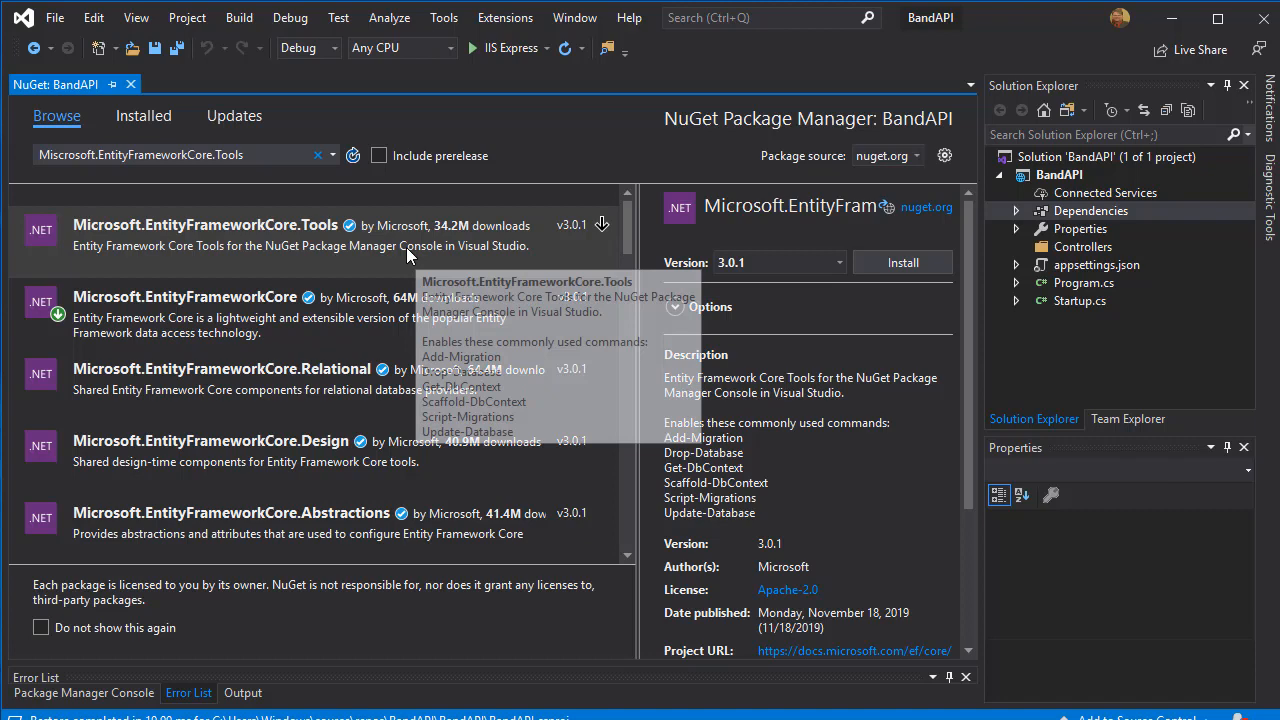
mouse_move(857, 444)
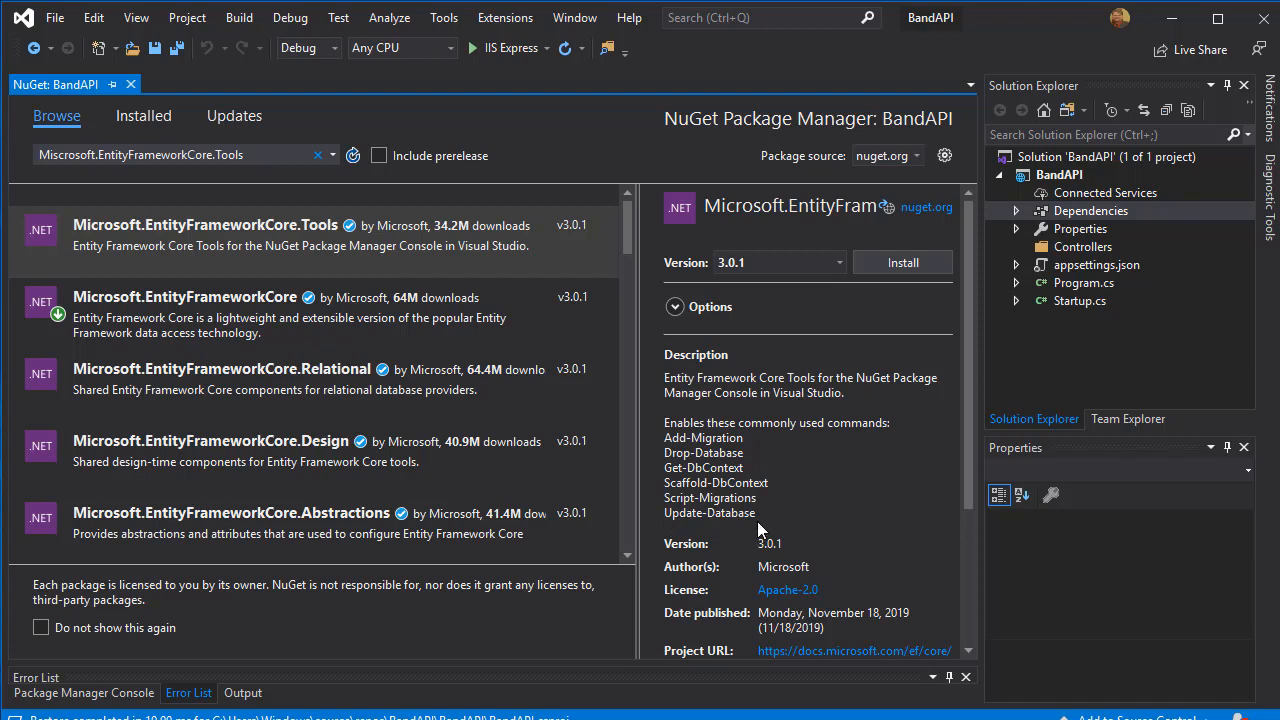
mouse_move(785, 508)
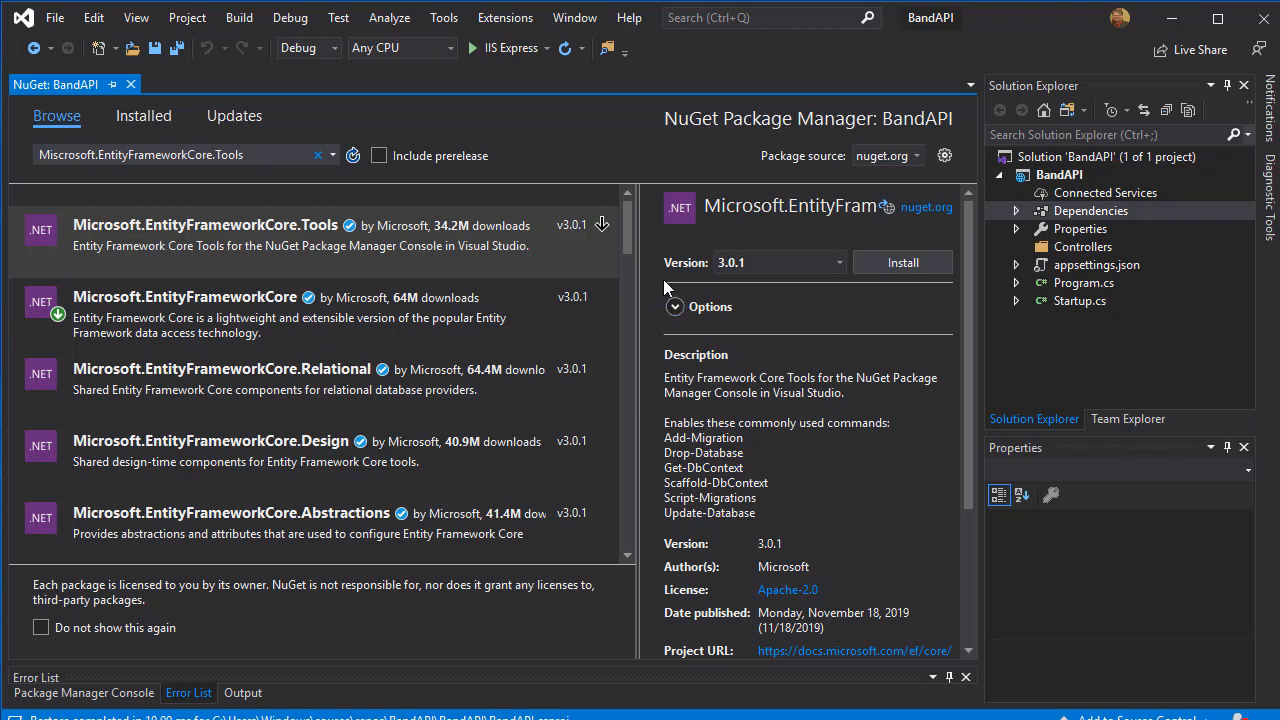
mouse_move(901, 262)
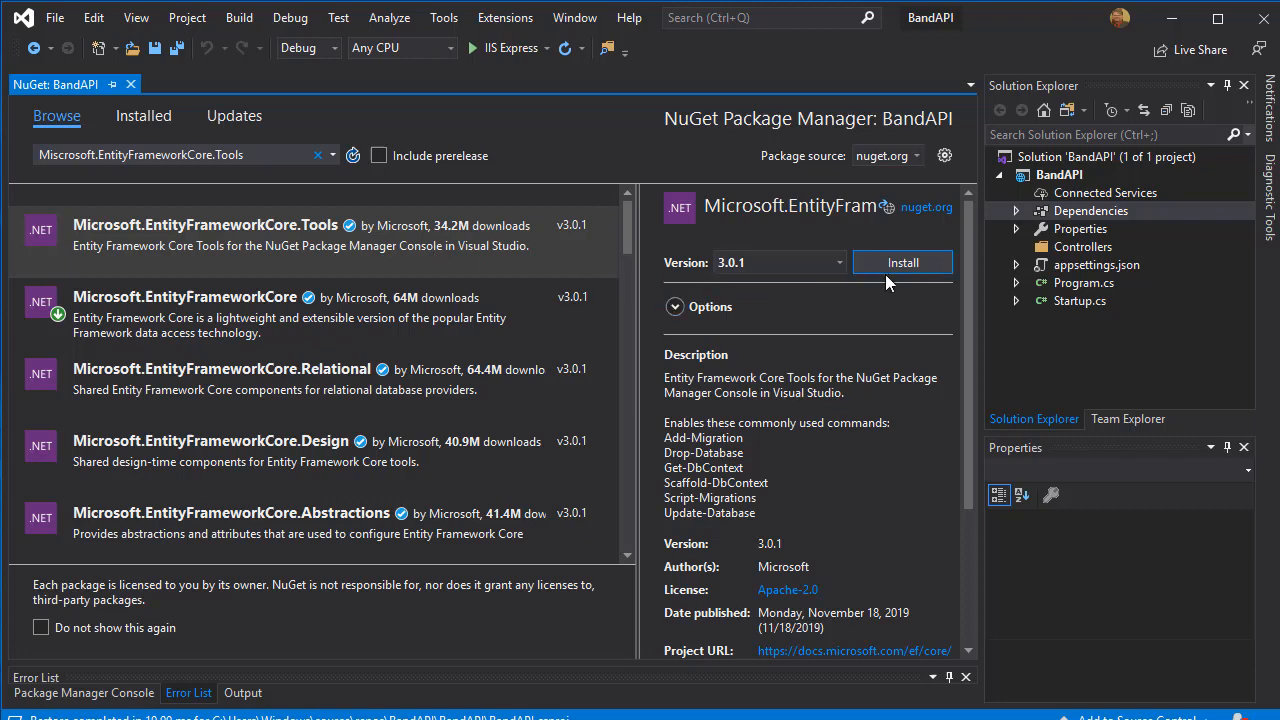
click(901, 262)
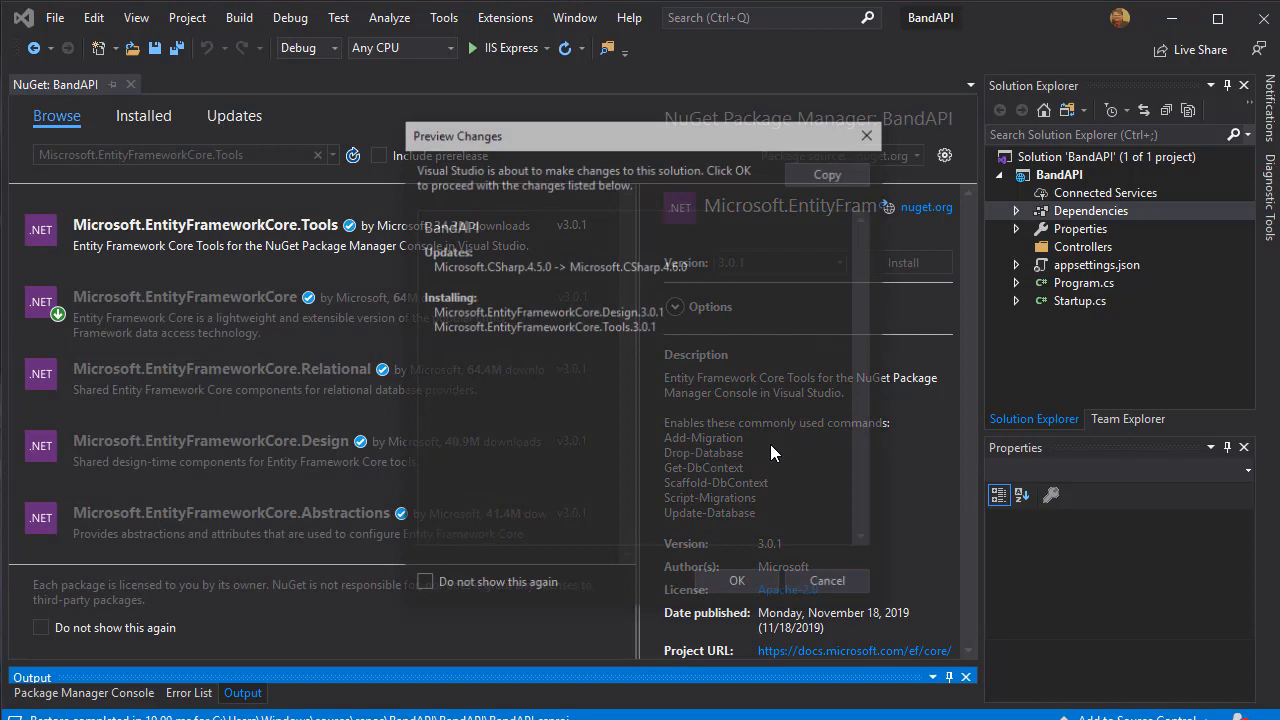
click(737, 581)
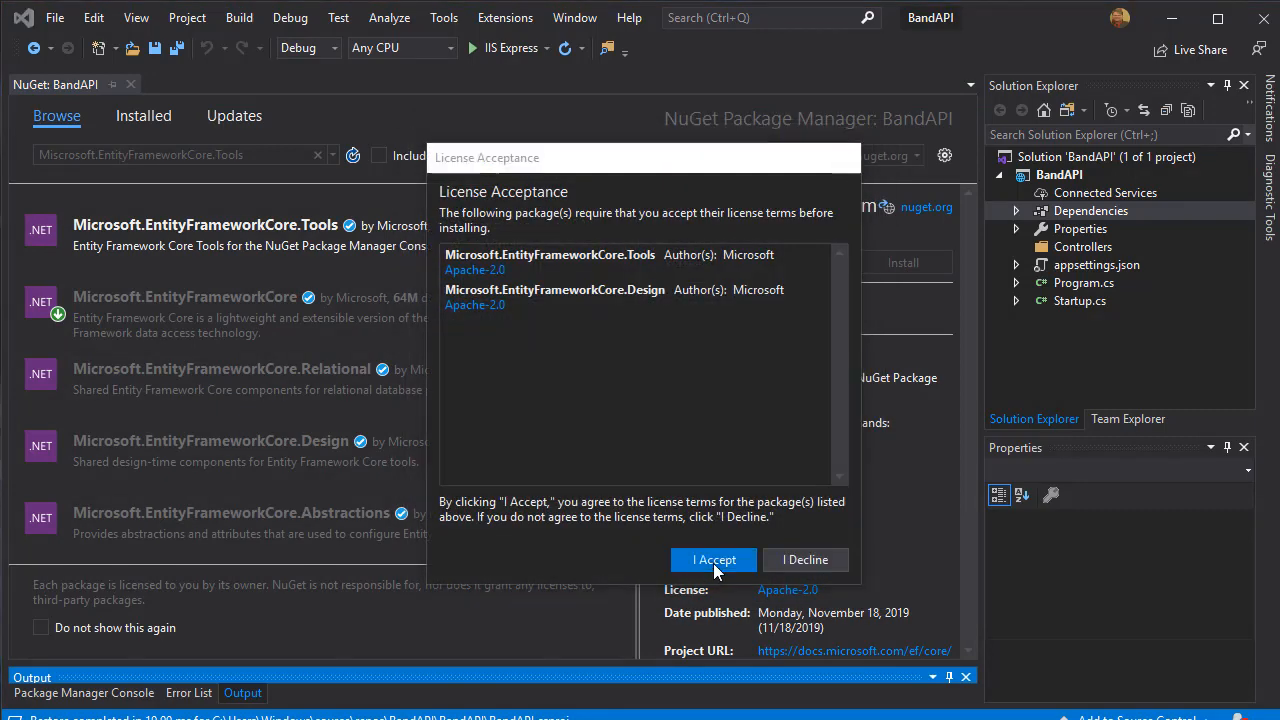
click(714, 559)
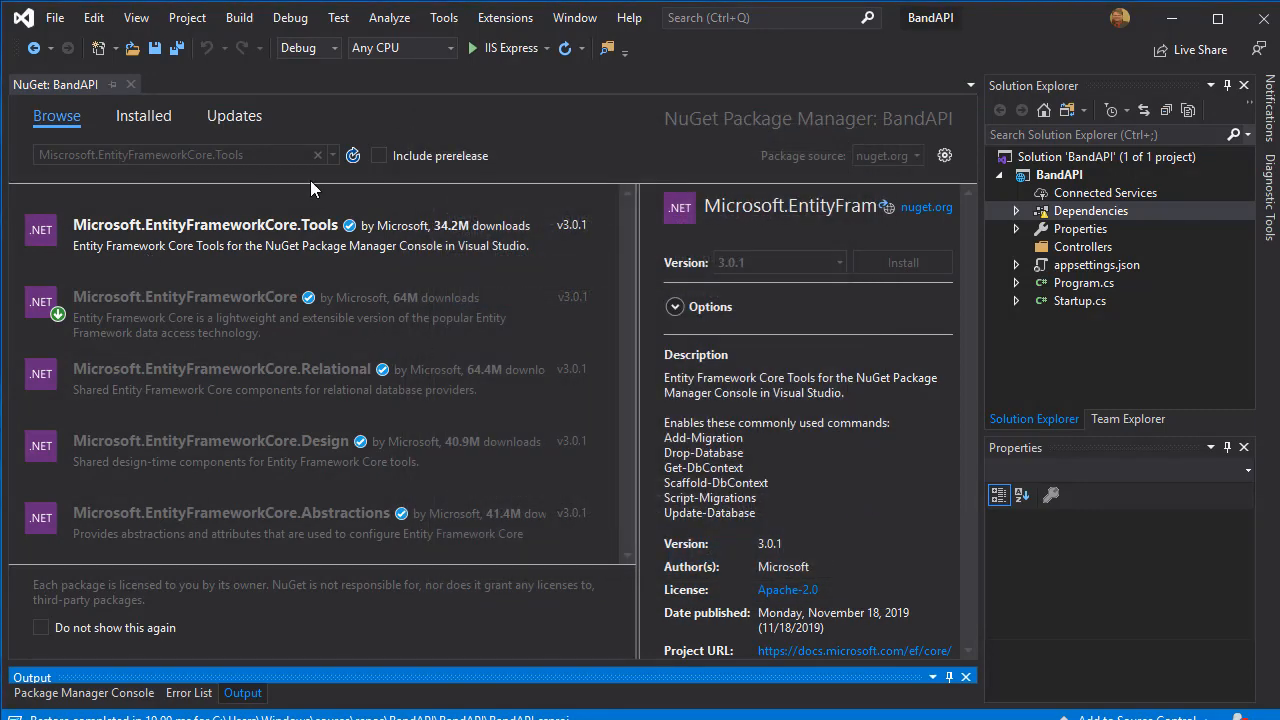
mouse_move(285, 187)
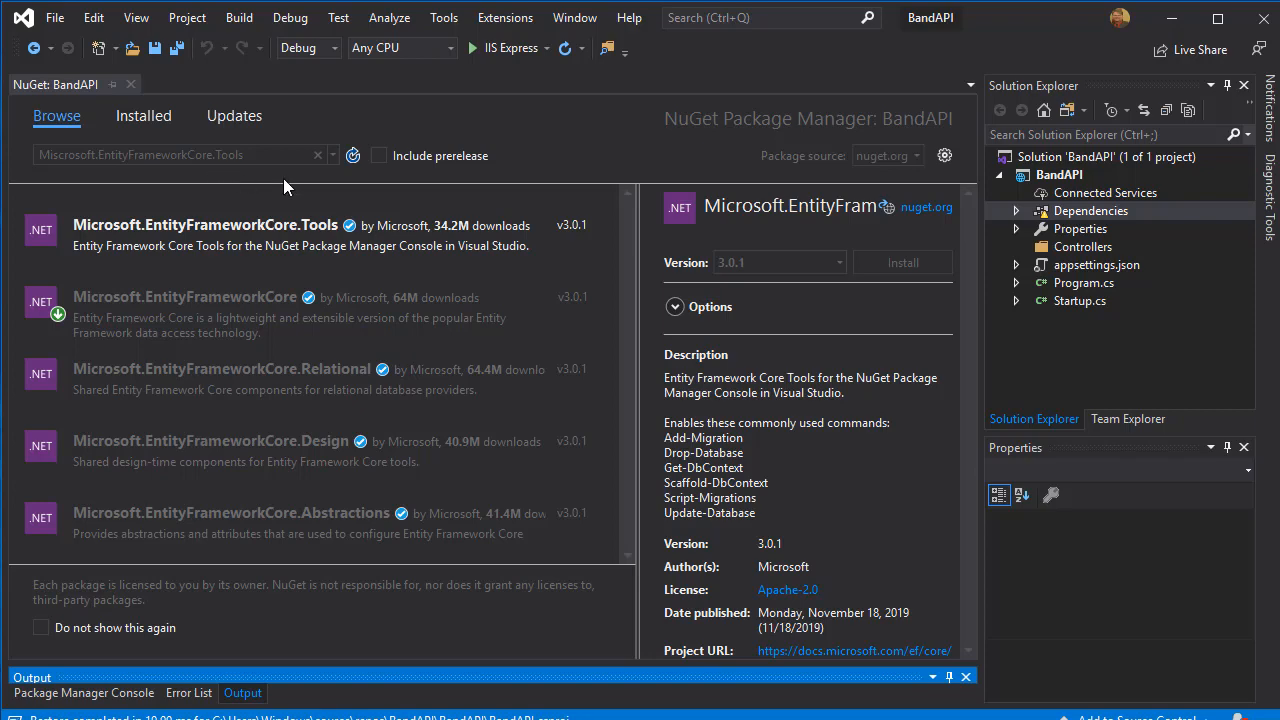
click(901, 262)
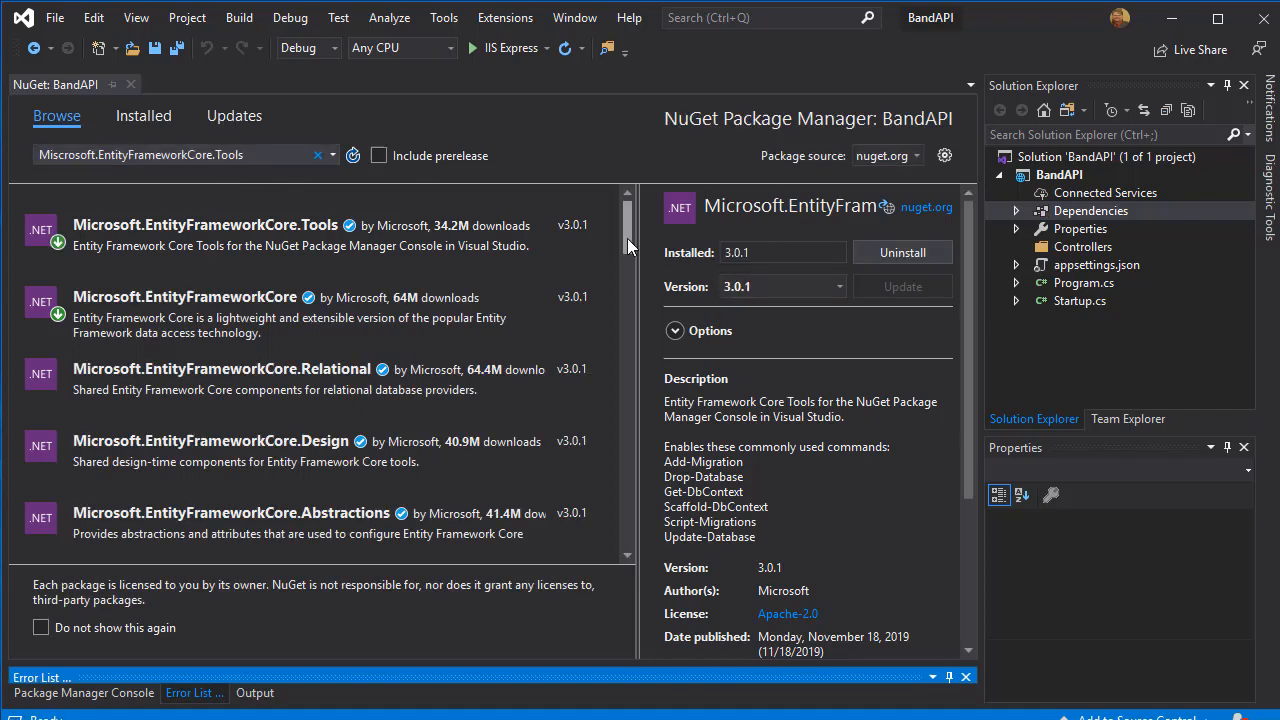